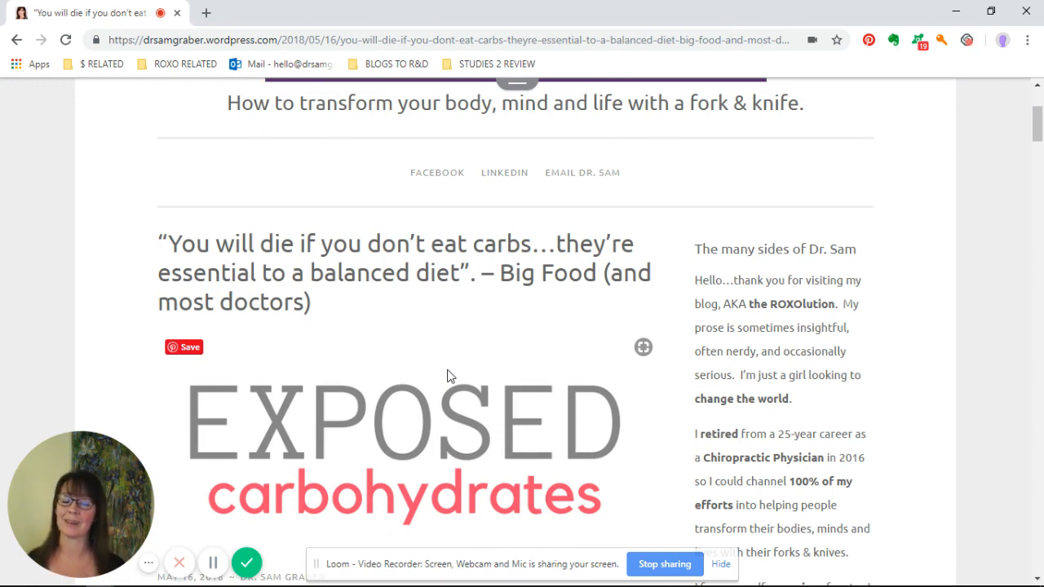
{"action": "scroll", "scroll_direction": "down", "scroll_amount": 3}
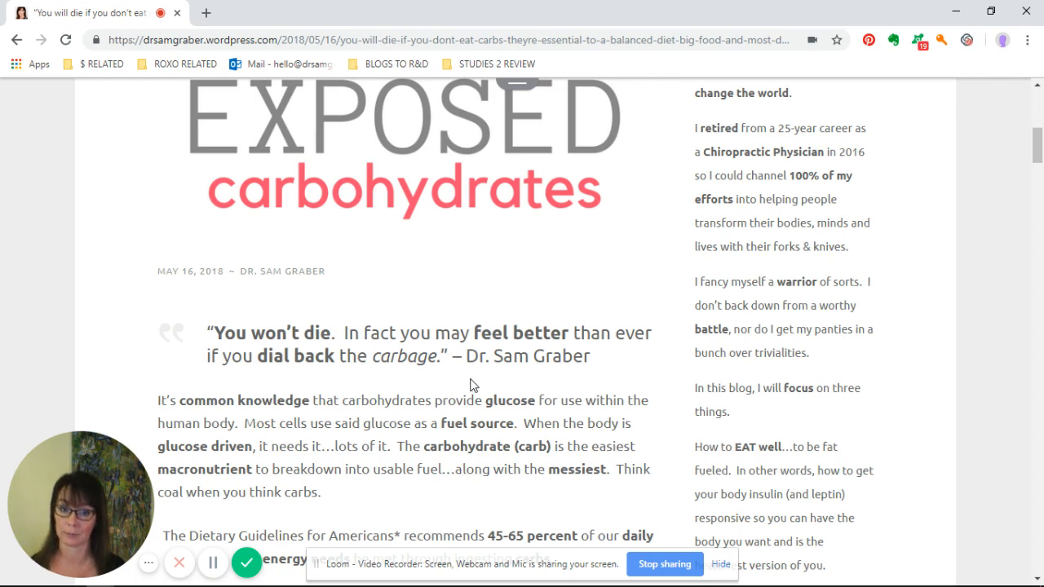
{"action": "scroll", "scroll_direction": "down", "scroll_amount": 3}
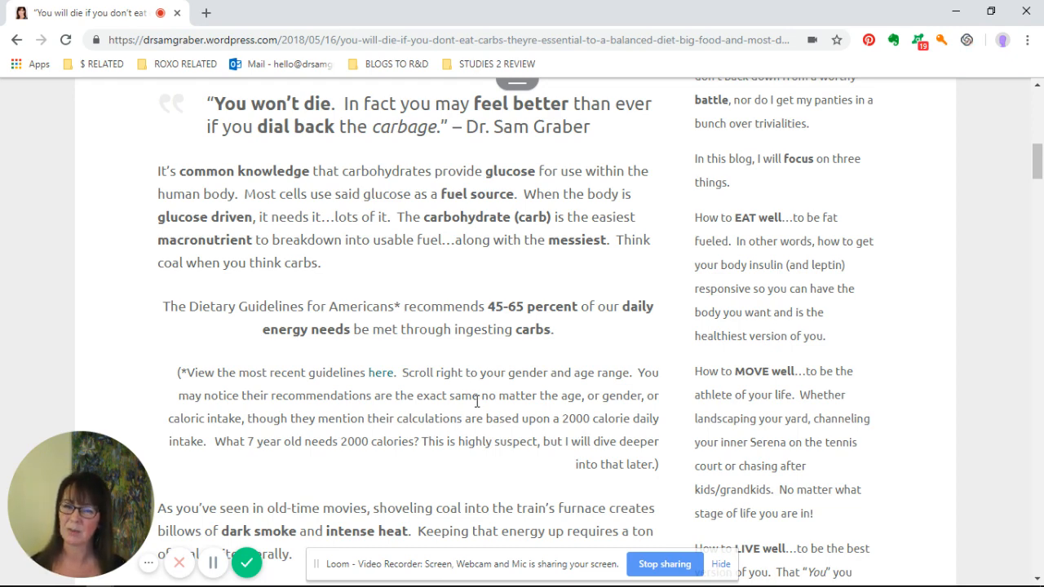
{"action": "scroll", "scroll_direction": "down", "scroll_amount": 3}
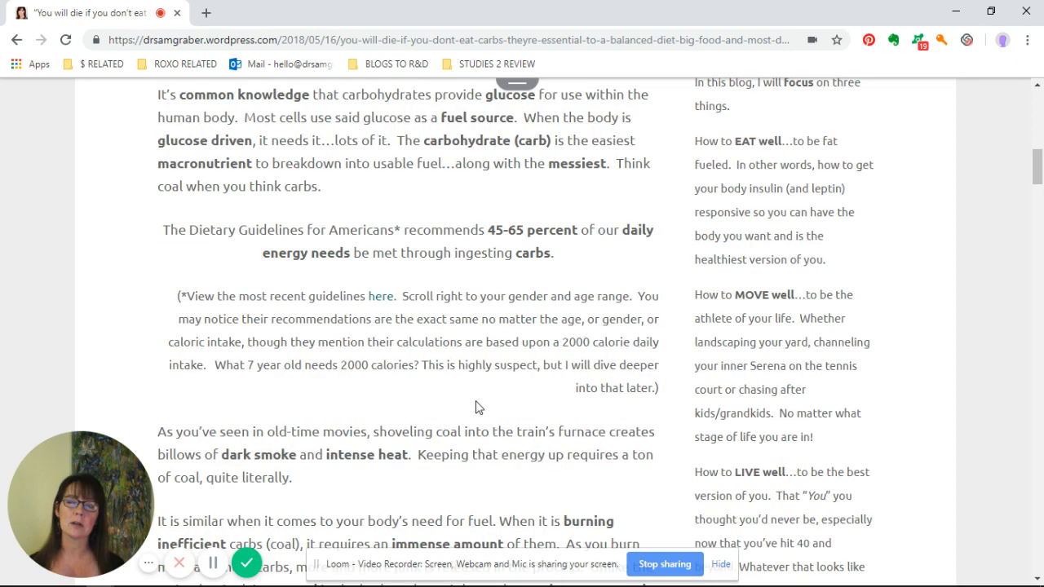
{"action": "mouse_move", "coordinate": [483, 408]}
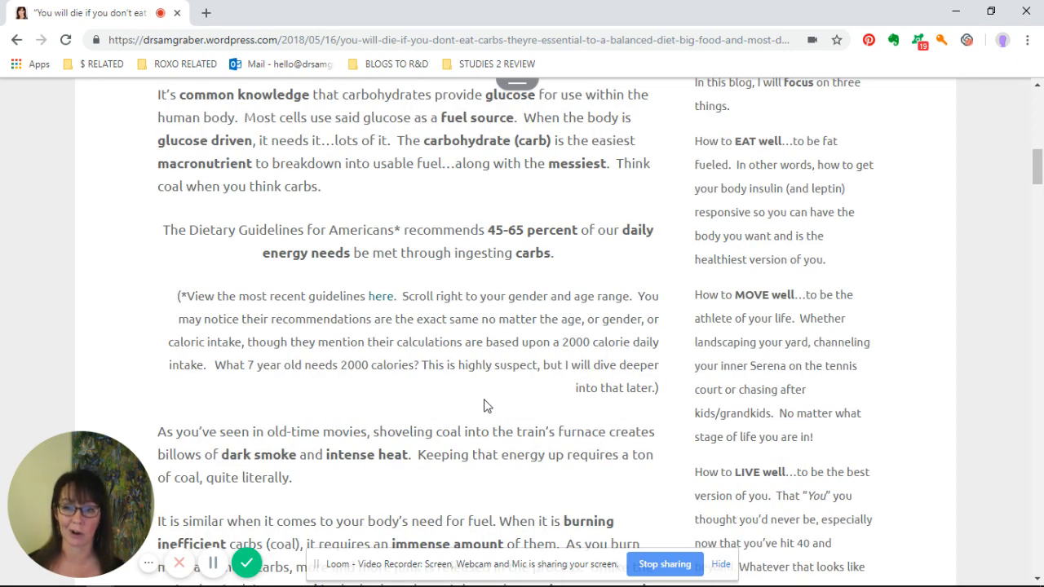
{"action": "scroll", "scroll_direction": "down", "scroll_amount": 3}
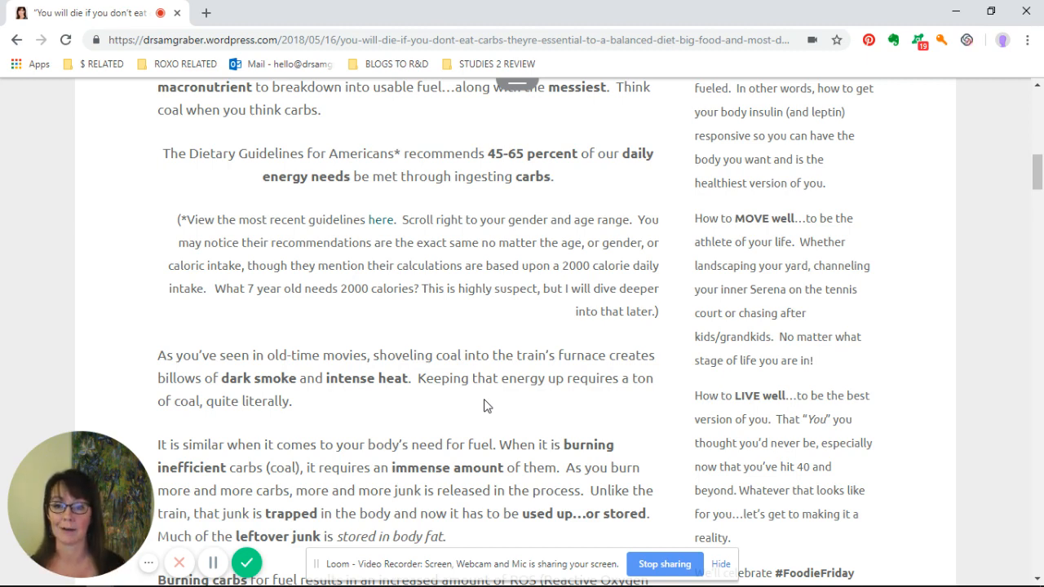
{"action": "scroll", "scroll_direction": "down", "scroll_amount": 3}
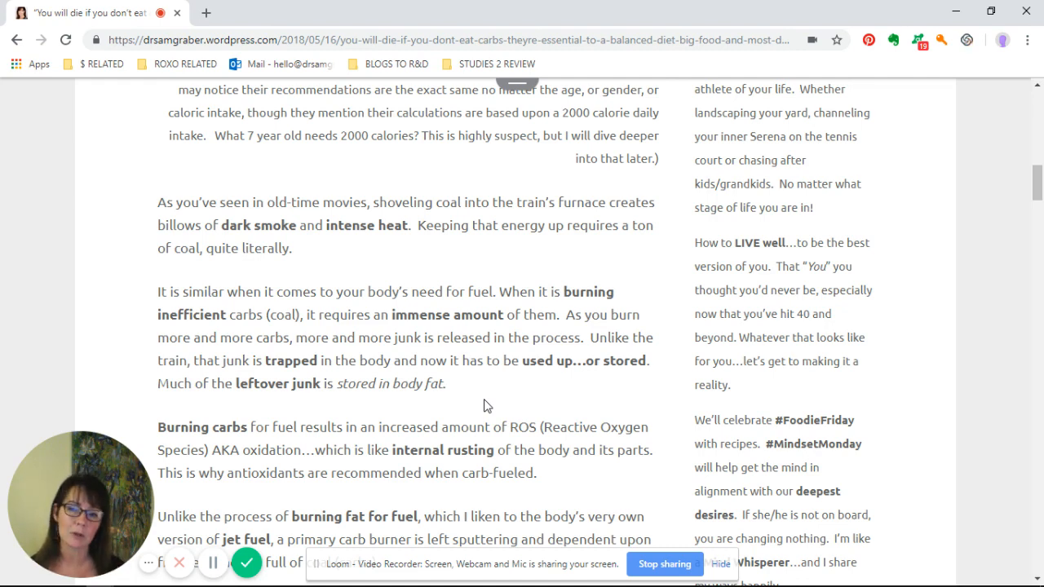
{"action": "scroll", "scroll_direction": "down", "scroll_amount": 3}
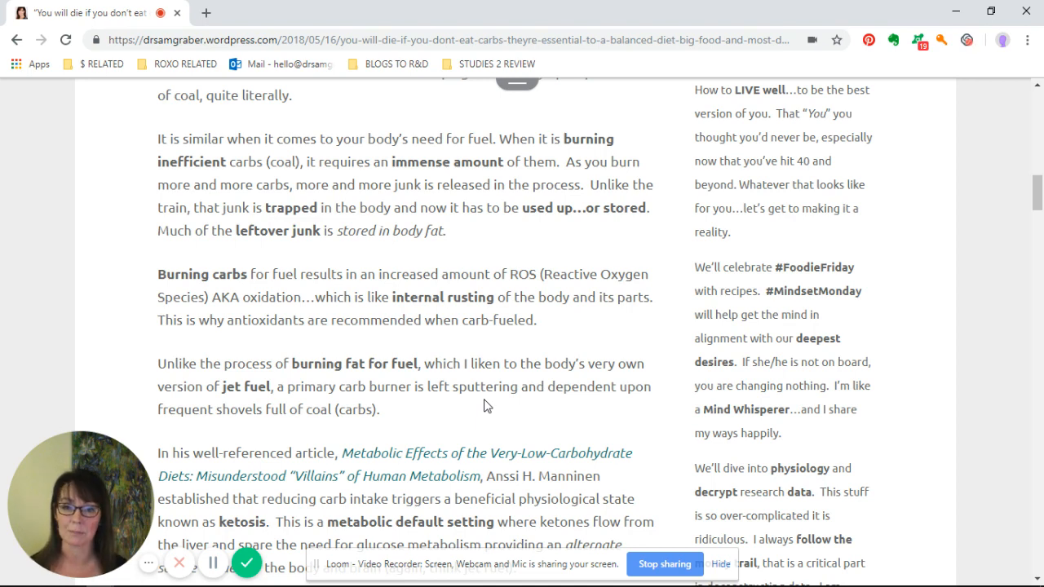
{"action": "scroll", "scroll_direction": "down", "scroll_amount": 3}
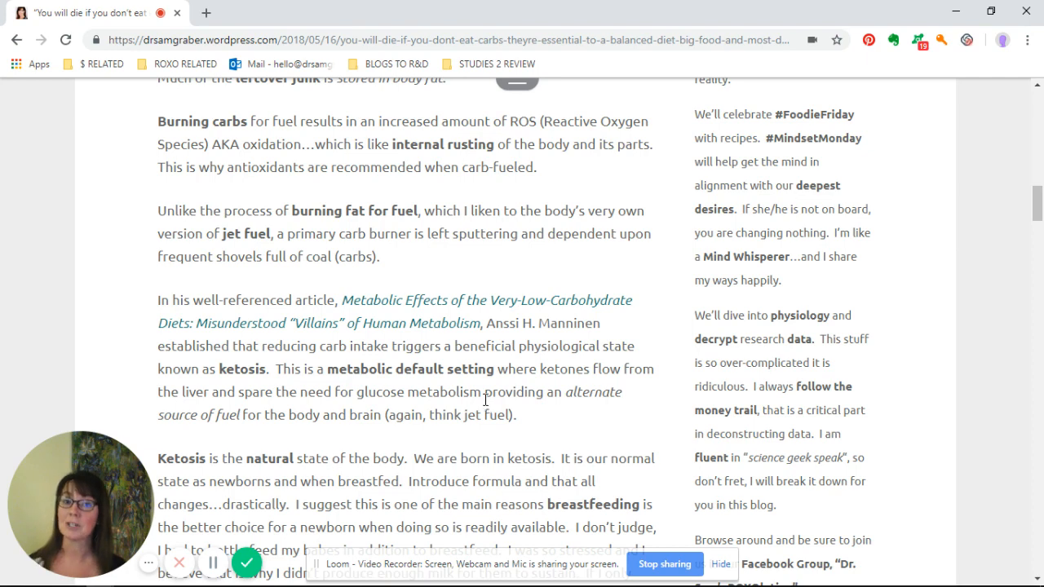
{"action": "scroll", "scroll_direction": "down", "scroll_amount": 3}
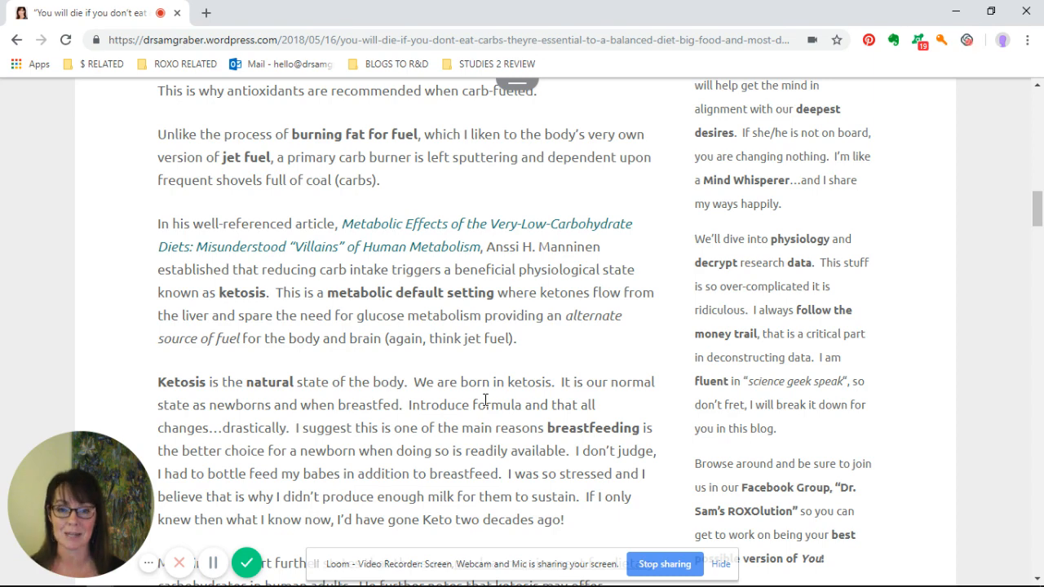
{"action": "scroll", "scroll_direction": "down", "scroll_amount": 3}
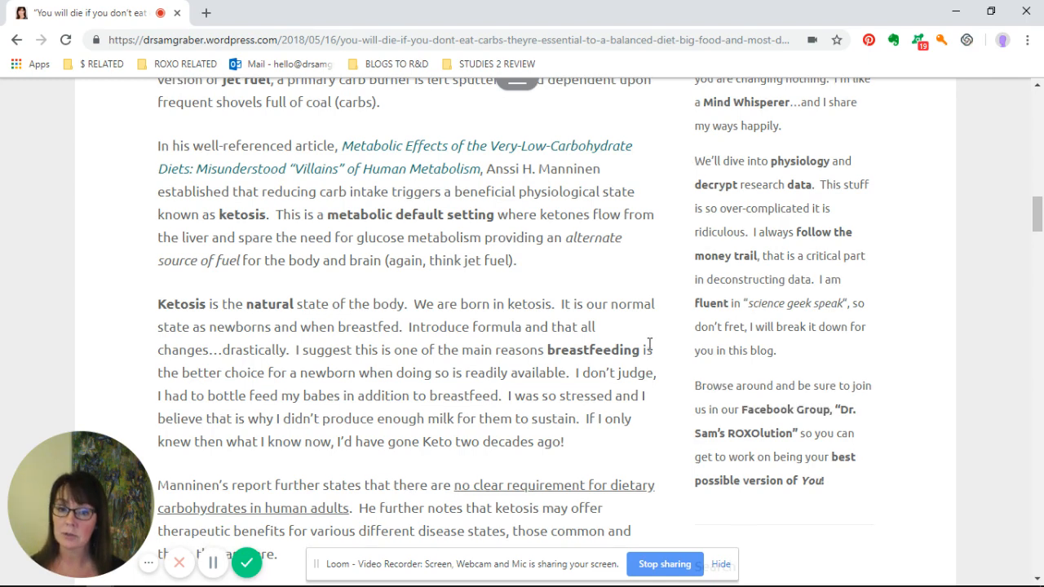
{"action": "scroll", "scroll_direction": "down", "scroll_amount": 3}
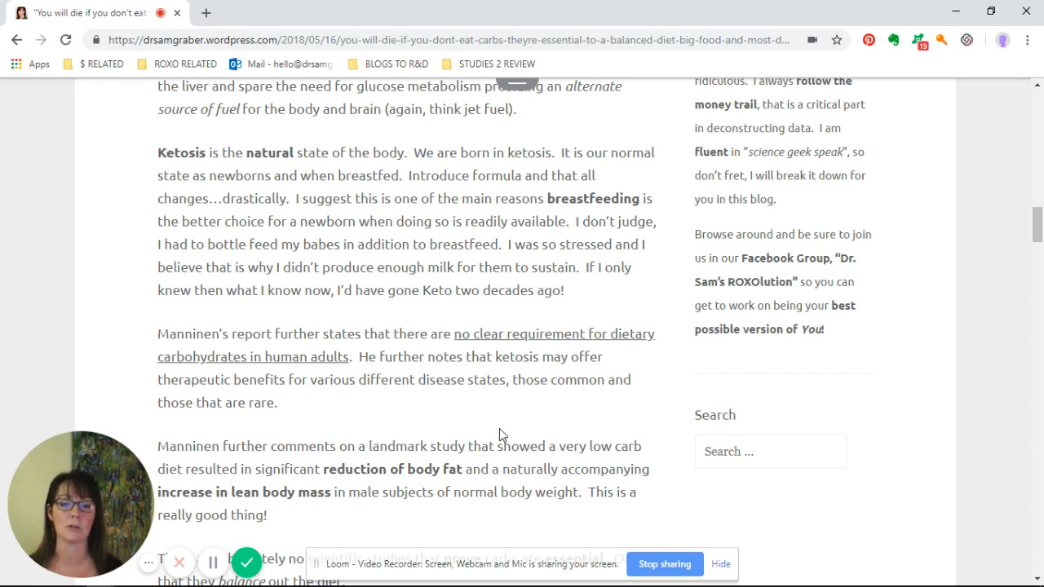
{"action": "scroll", "scroll_direction": "down", "scroll_amount": 3}
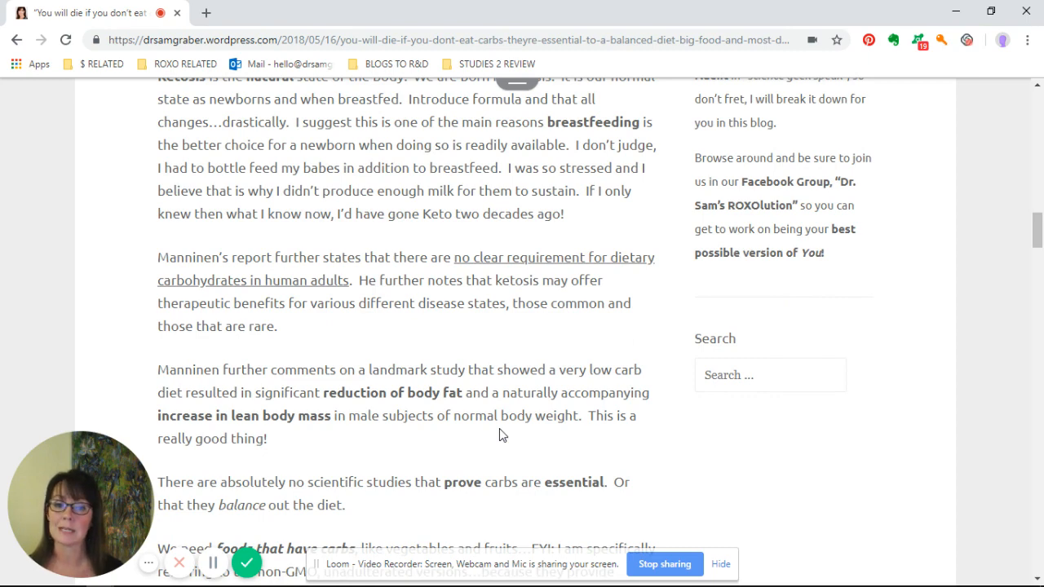
{"action": "scroll", "scroll_direction": "down", "scroll_amount": 3}
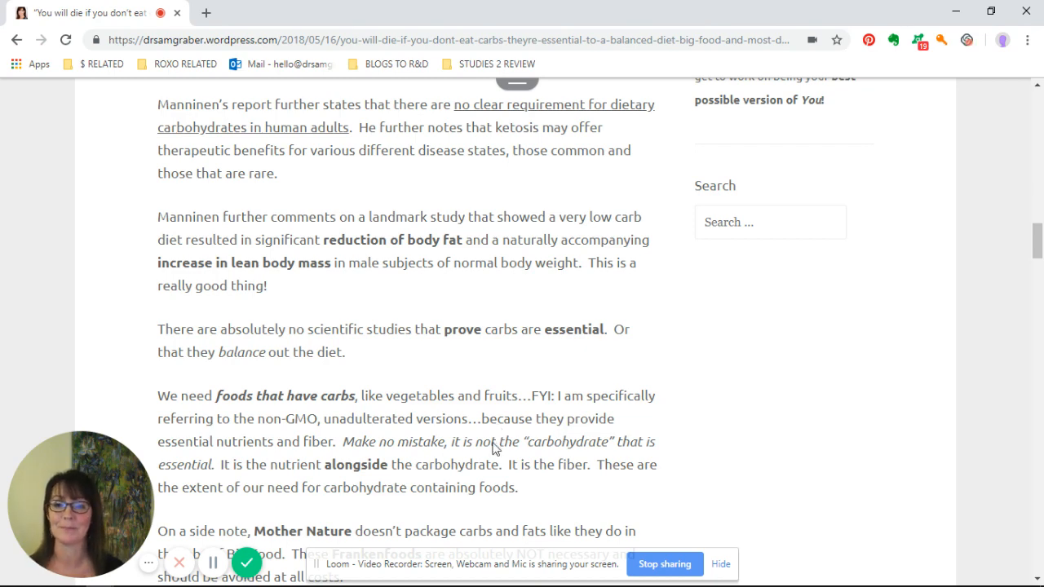
{"action": "scroll", "scroll_direction": "down", "scroll_amount": 3}
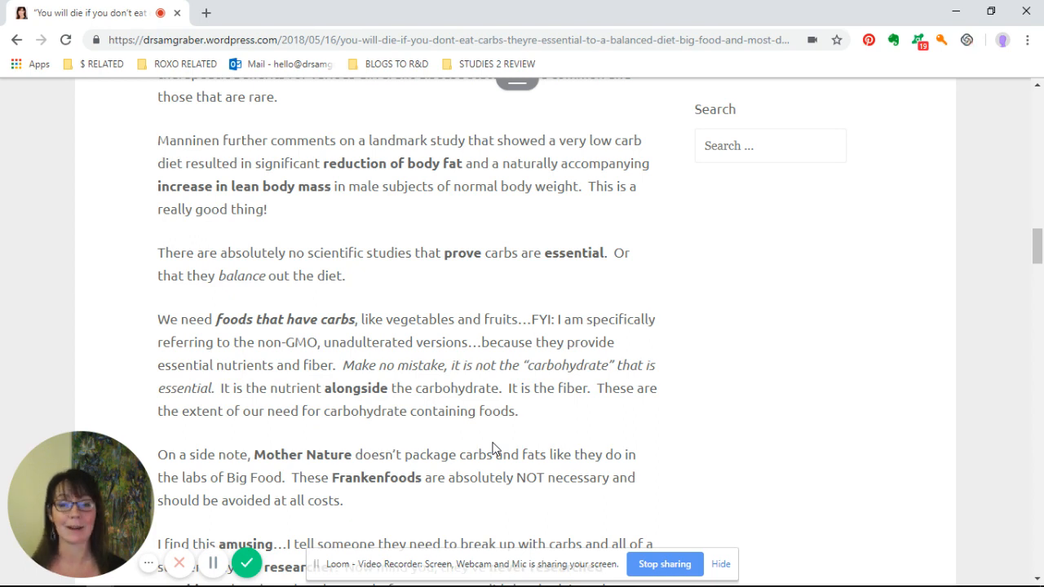
{"action": "mouse_move", "coordinate": [535, 443]}
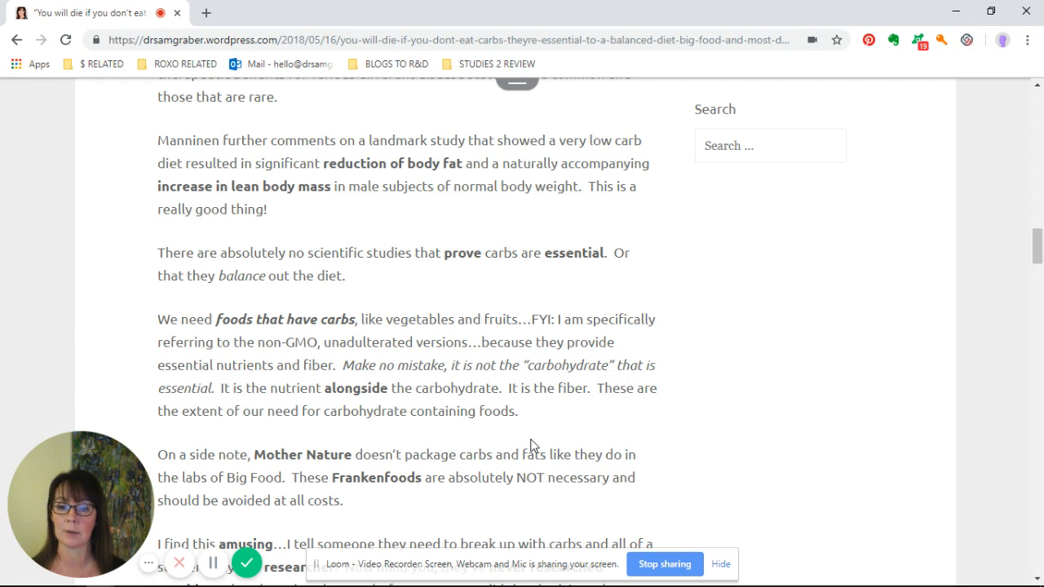
{"action": "scroll", "scroll_direction": "down", "scroll_amount": 3}
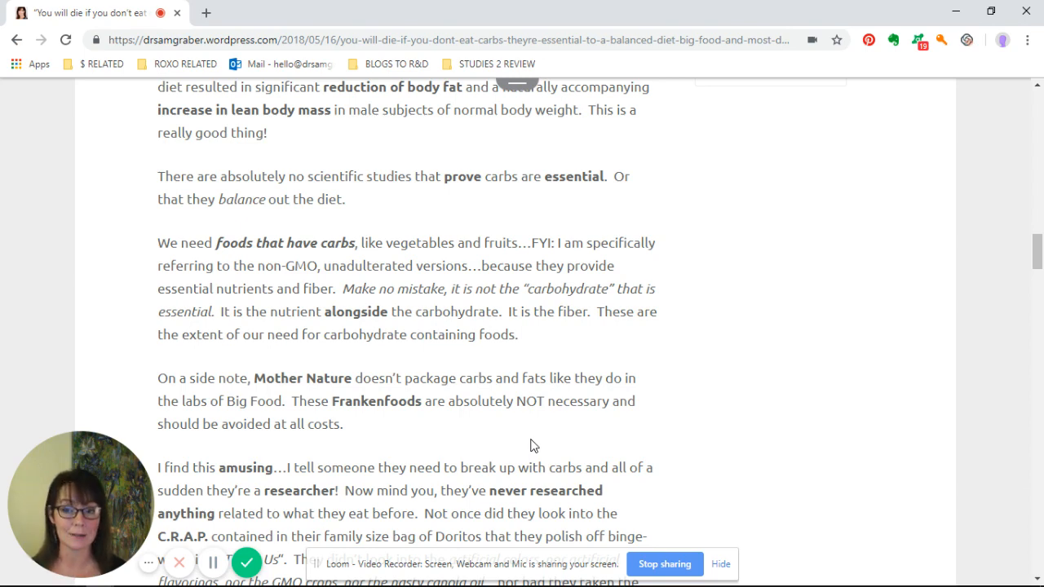
{"action": "scroll", "scroll_direction": "down", "scroll_amount": 3}
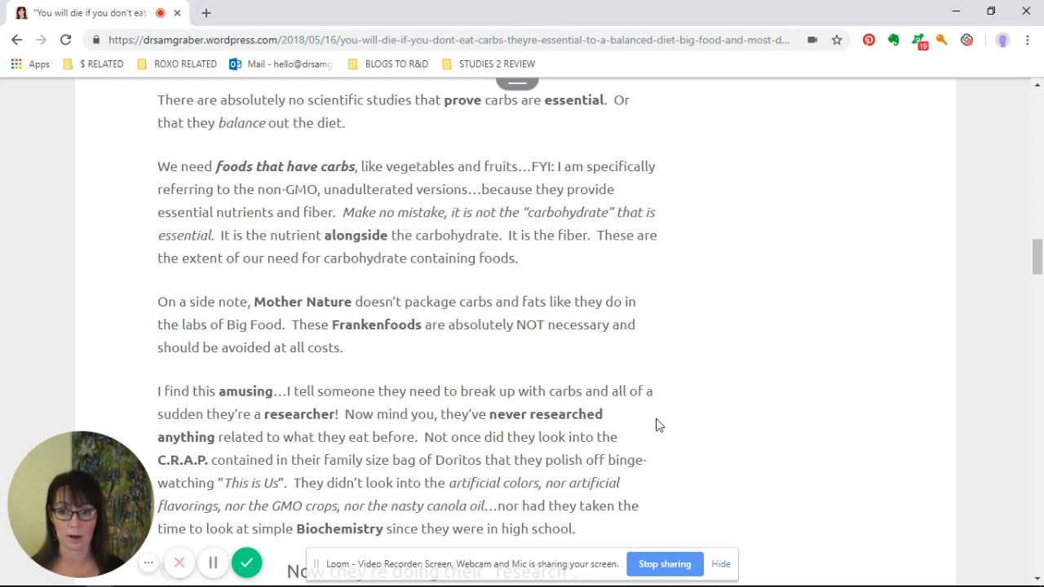
{"action": "scroll", "scroll_direction": "down", "scroll_amount": 3}
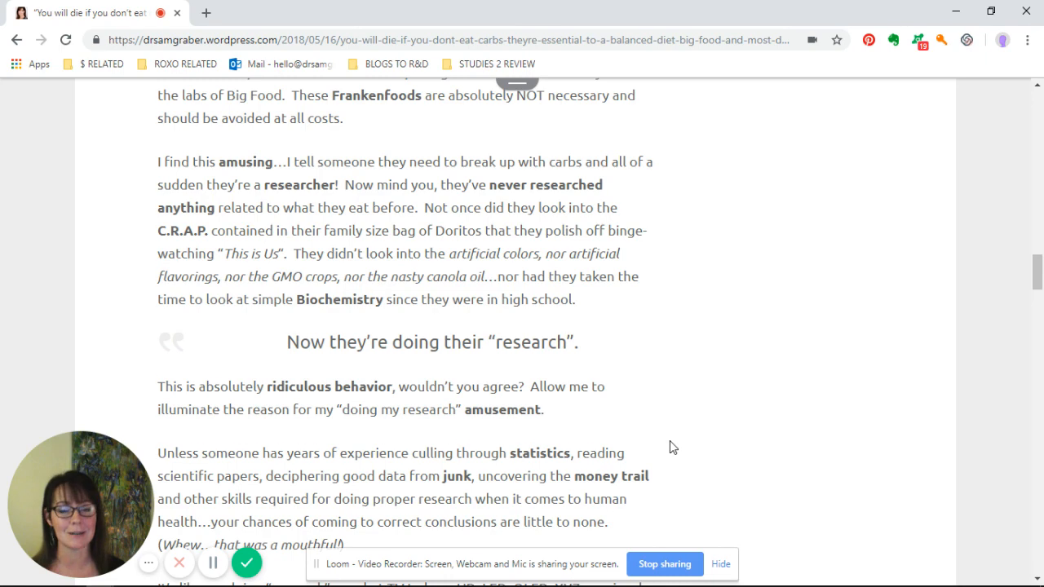
{"action": "scroll", "scroll_direction": "down", "scroll_amount": 3}
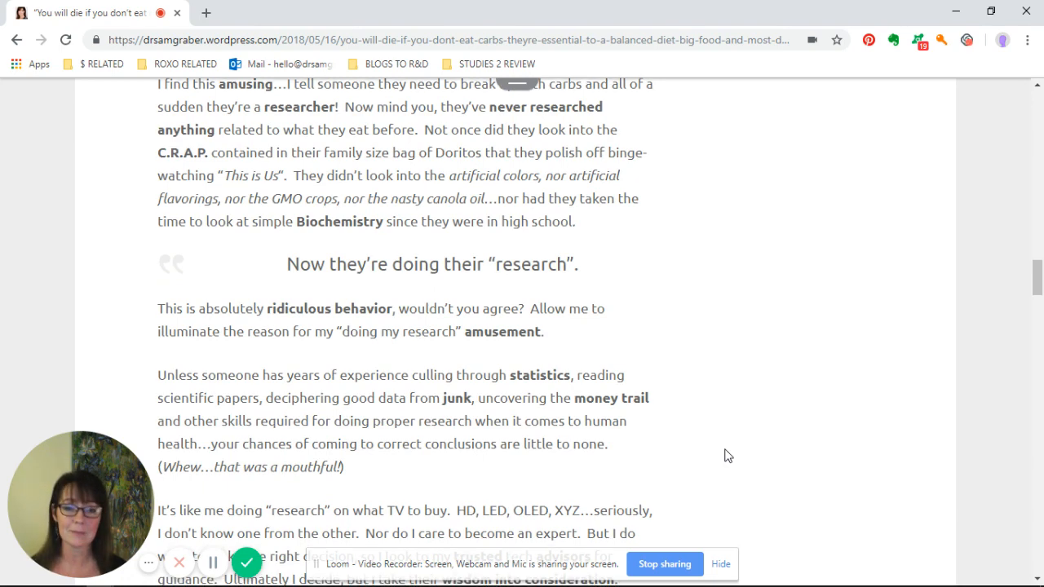
{"action": "scroll", "scroll_direction": "down", "scroll_amount": 3}
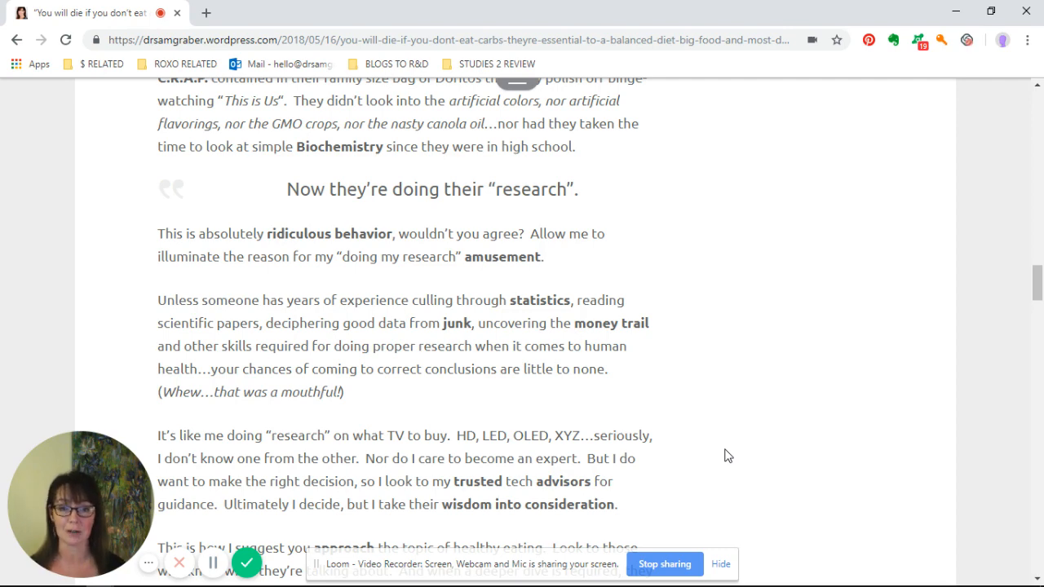
{"action": "scroll", "scroll_direction": "down", "scroll_amount": 3}
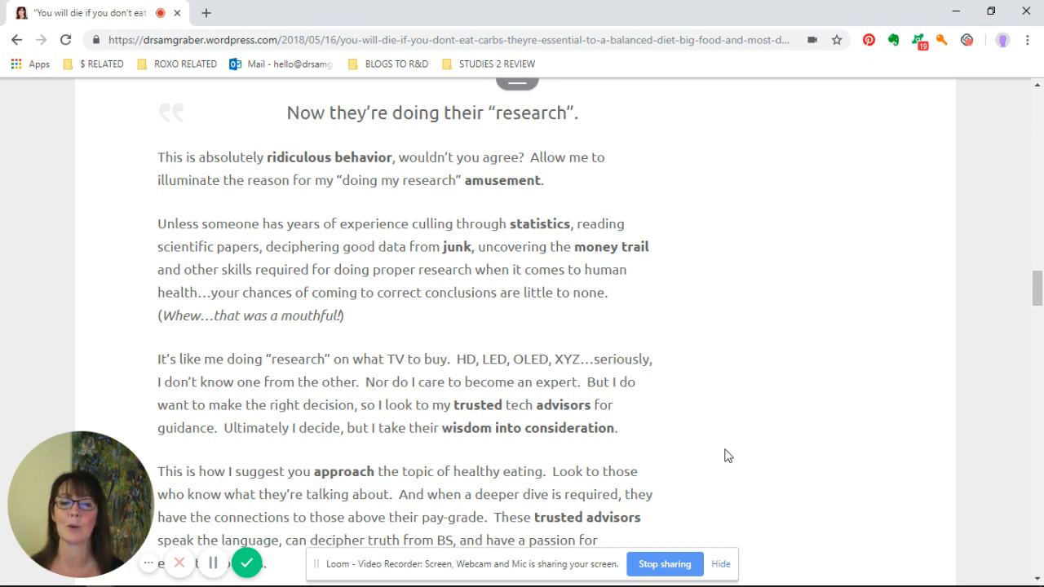
{"action": "scroll", "scroll_direction": "down", "scroll_amount": 3}
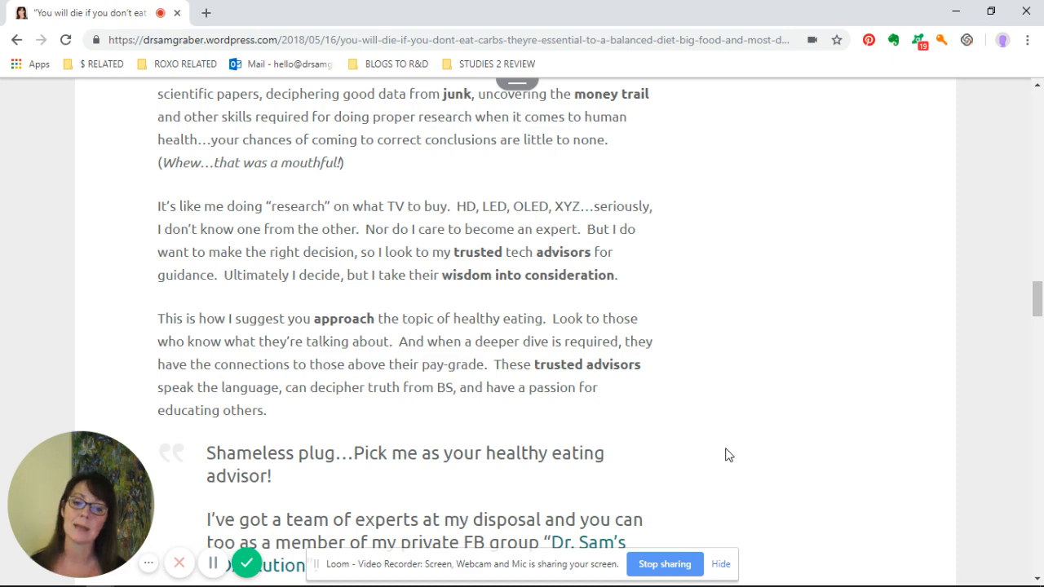
{"action": "scroll", "scroll_direction": "down", "scroll_amount": 3}
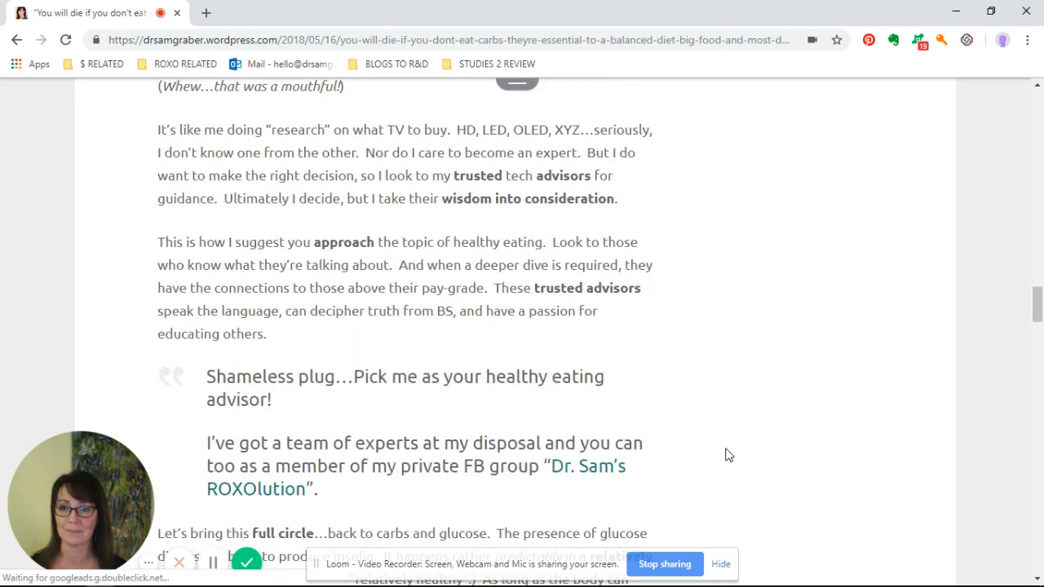
{"action": "scroll", "scroll_direction": "down", "scroll_amount": 3}
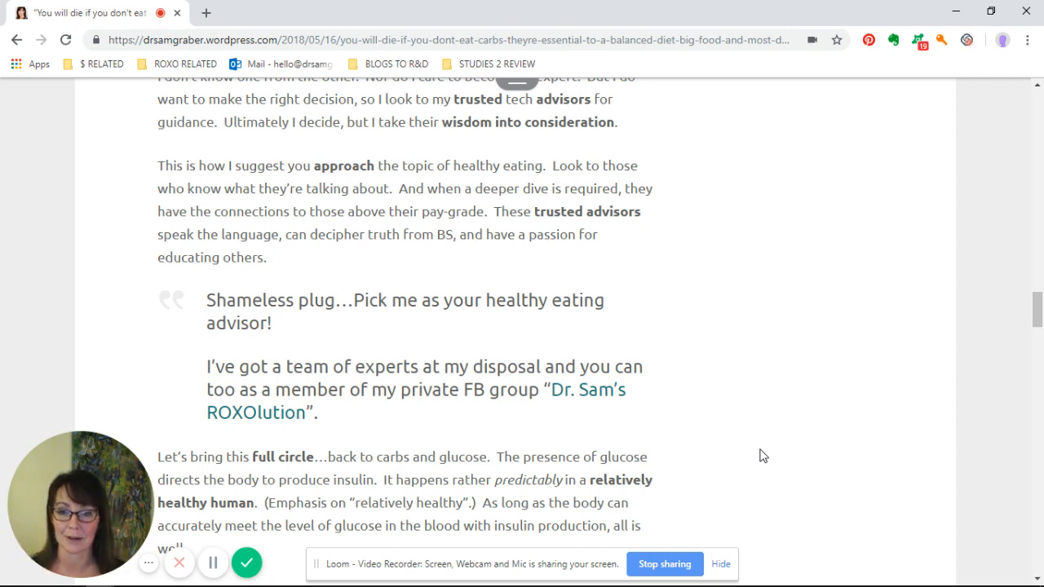
{"action": "scroll", "scroll_direction": "down", "scroll_amount": 3}
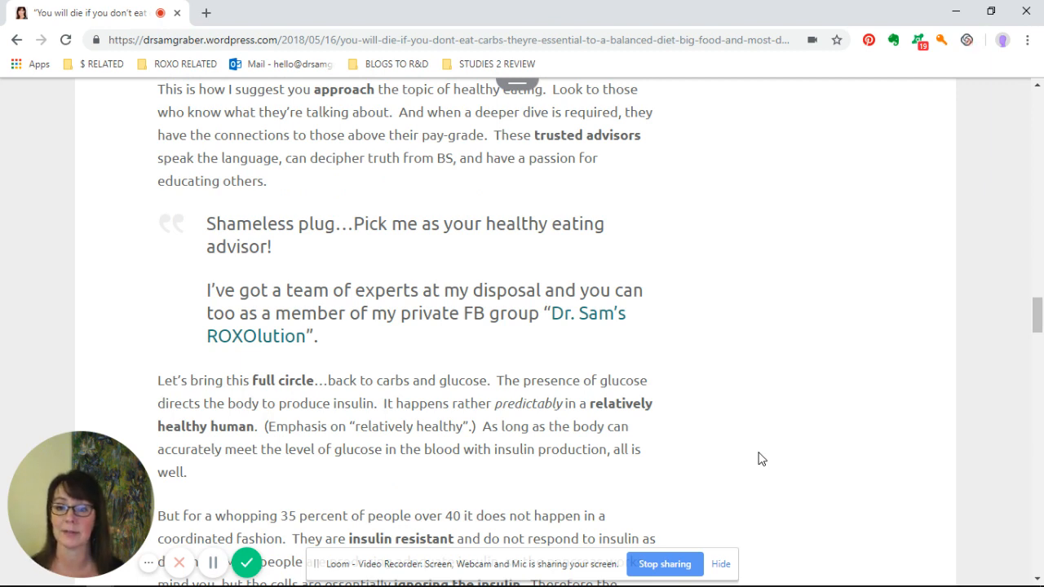
{"action": "mouse_move", "coordinate": [443, 470]}
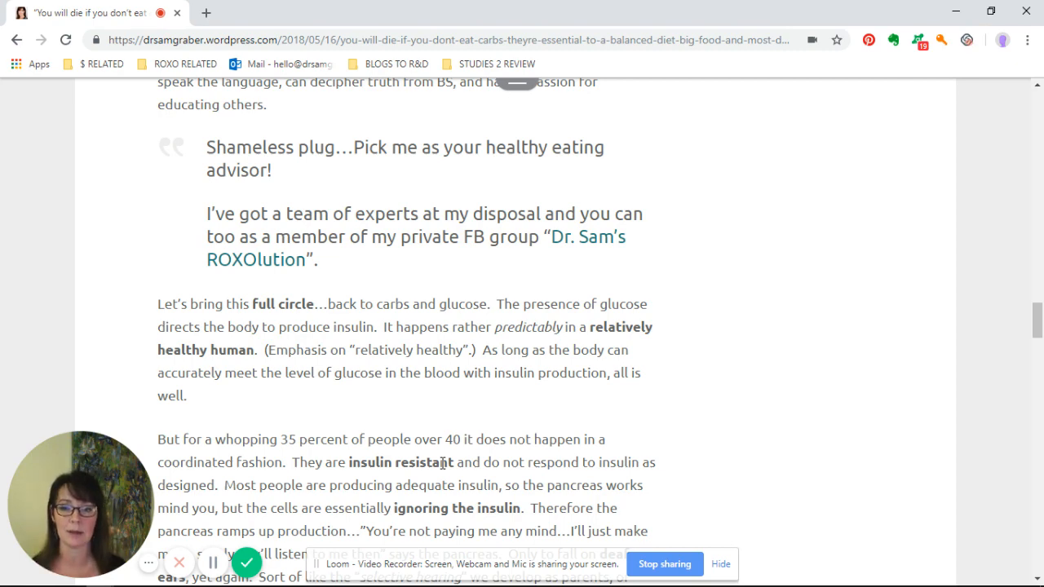
{"action": "scroll", "scroll_direction": "down", "scroll_amount": 3}
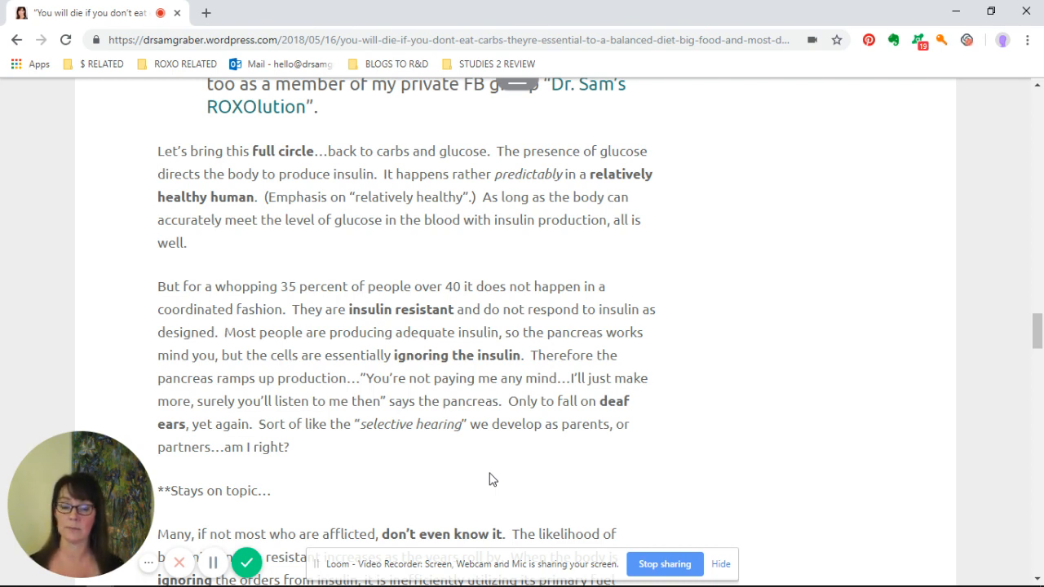
{"action": "mouse_move", "coordinate": [499, 483]}
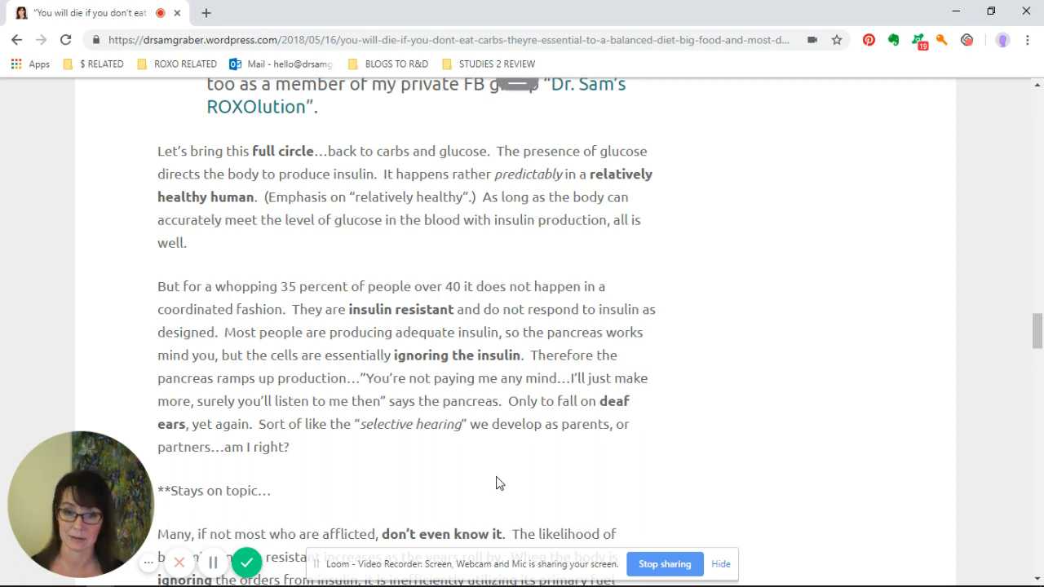
{"action": "scroll", "scroll_direction": "down", "scroll_amount": 3}
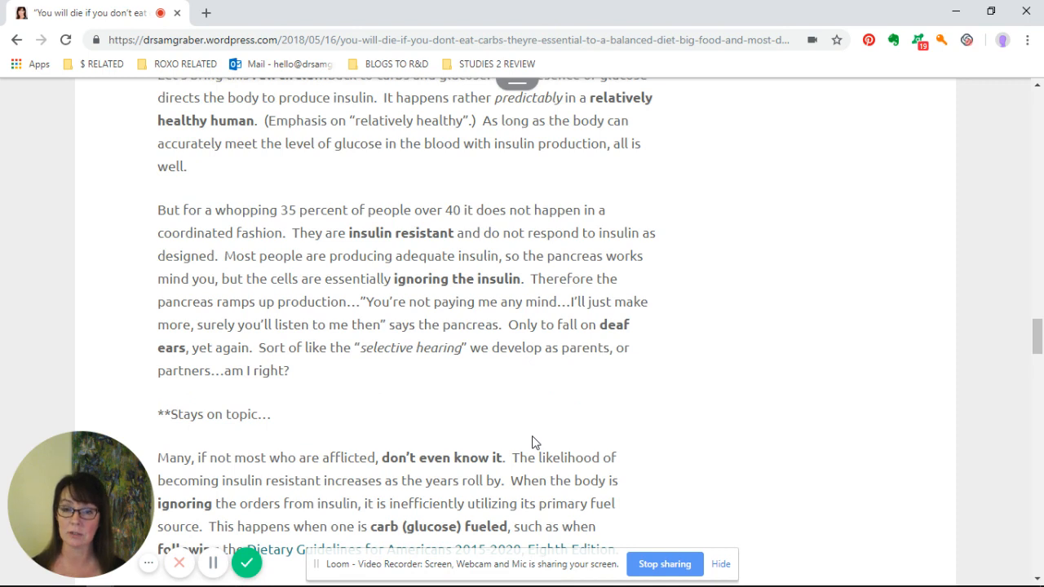
{"action": "mouse_move", "coordinate": [531, 398]}
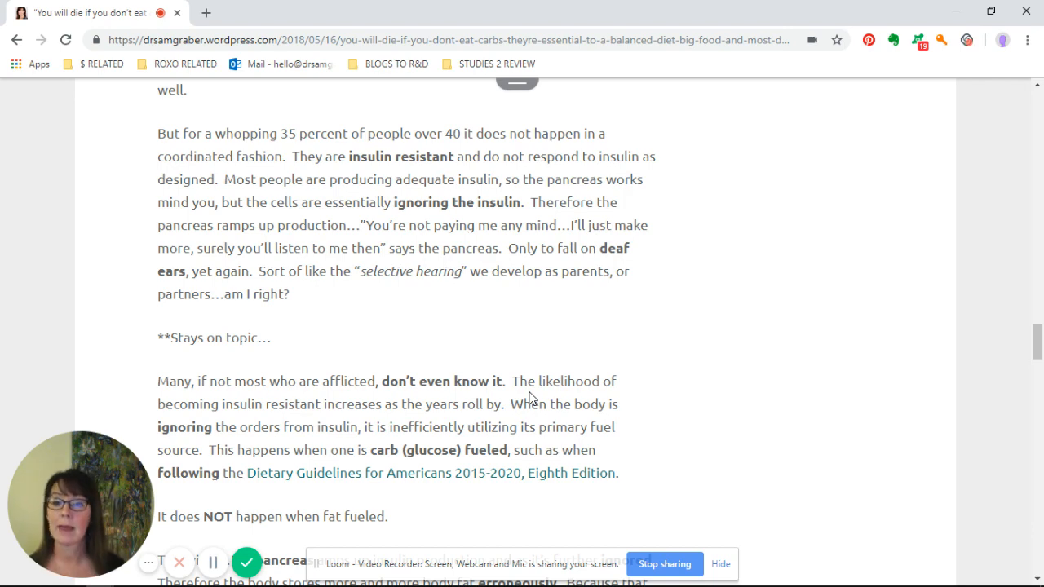
{"action": "scroll", "scroll_direction": "down", "scroll_amount": 3}
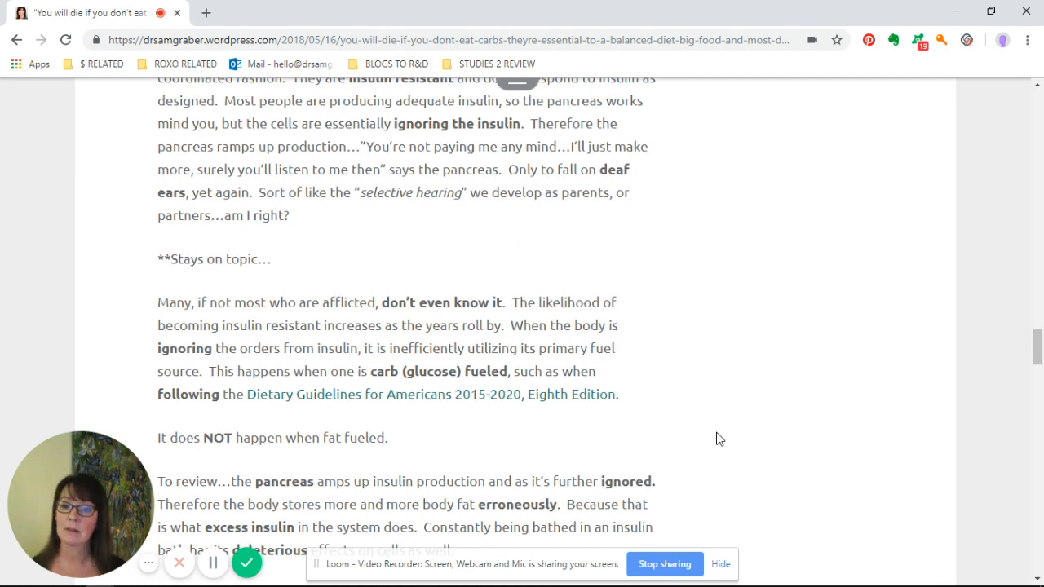
{"action": "scroll", "scroll_direction": "down", "scroll_amount": 3}
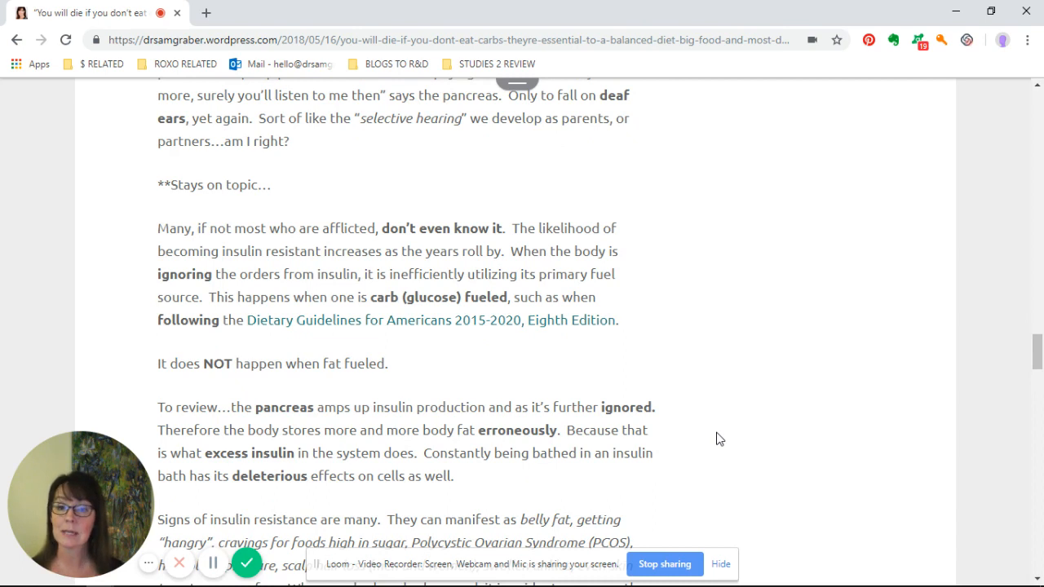
{"action": "mouse_move", "coordinate": [732, 431]}
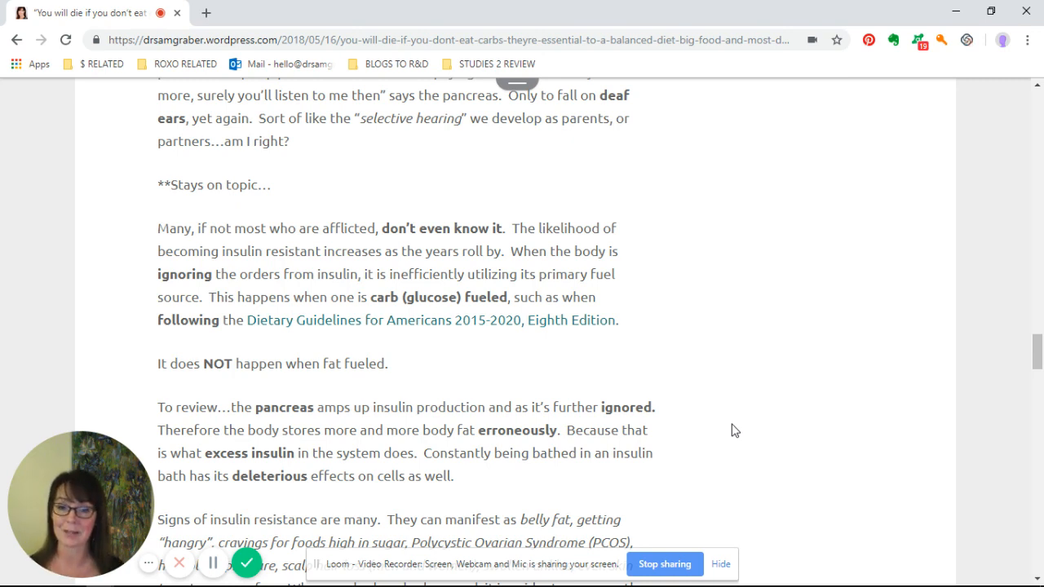
{"action": "scroll", "scroll_direction": "down", "scroll_amount": 3}
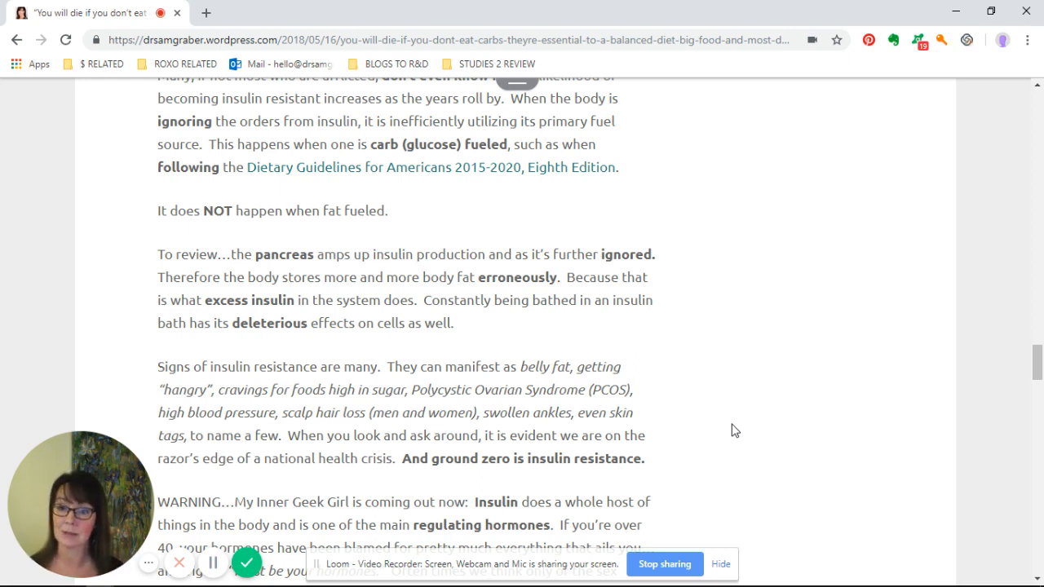
{"action": "mouse_move", "coordinate": [773, 464]}
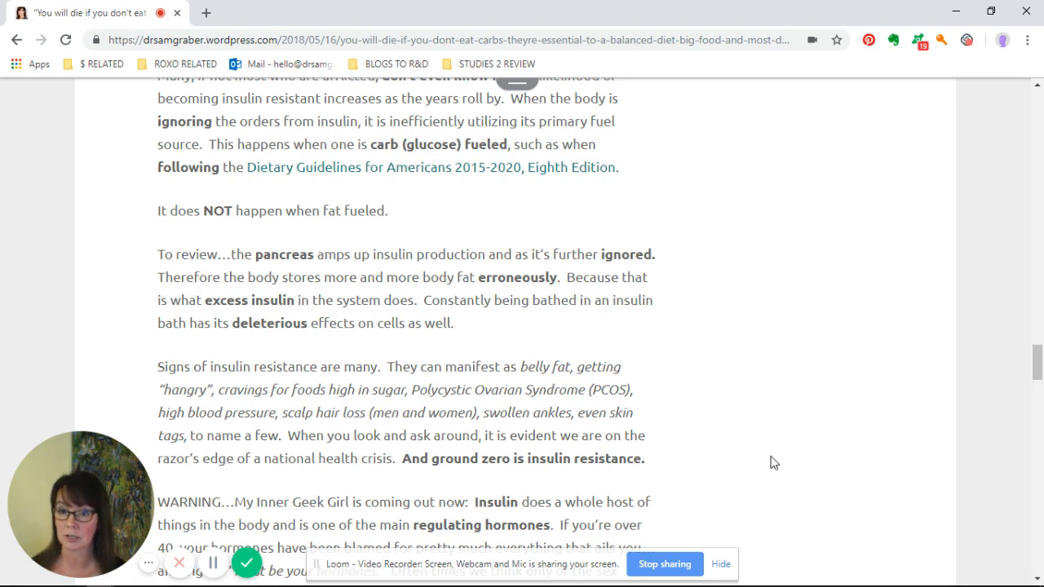
{"action": "scroll", "scroll_direction": "down", "scroll_amount": 3}
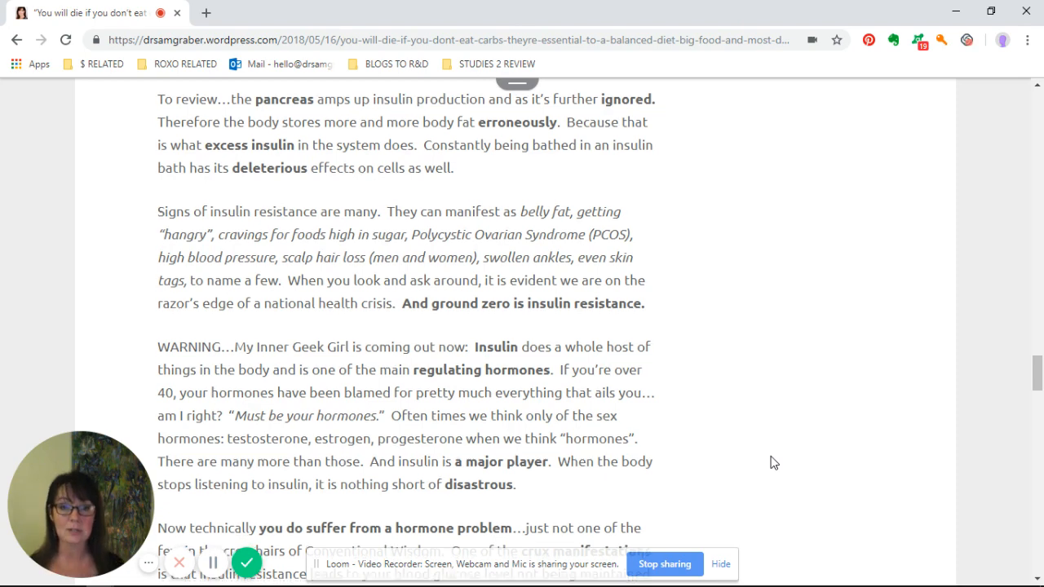
{"action": "scroll", "scroll_direction": "down", "scroll_amount": 3}
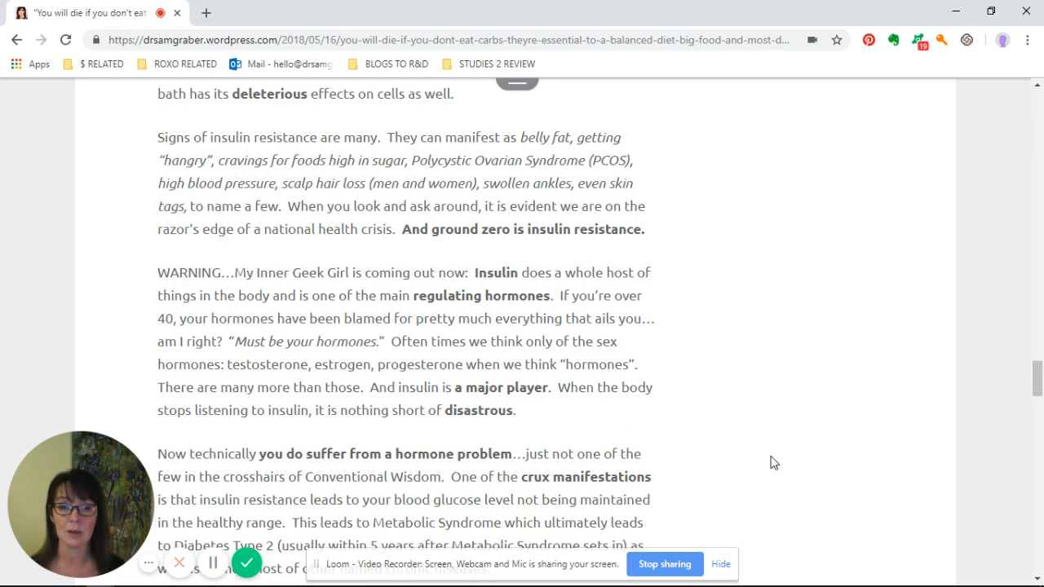
{"action": "scroll", "scroll_direction": "down", "scroll_amount": 3}
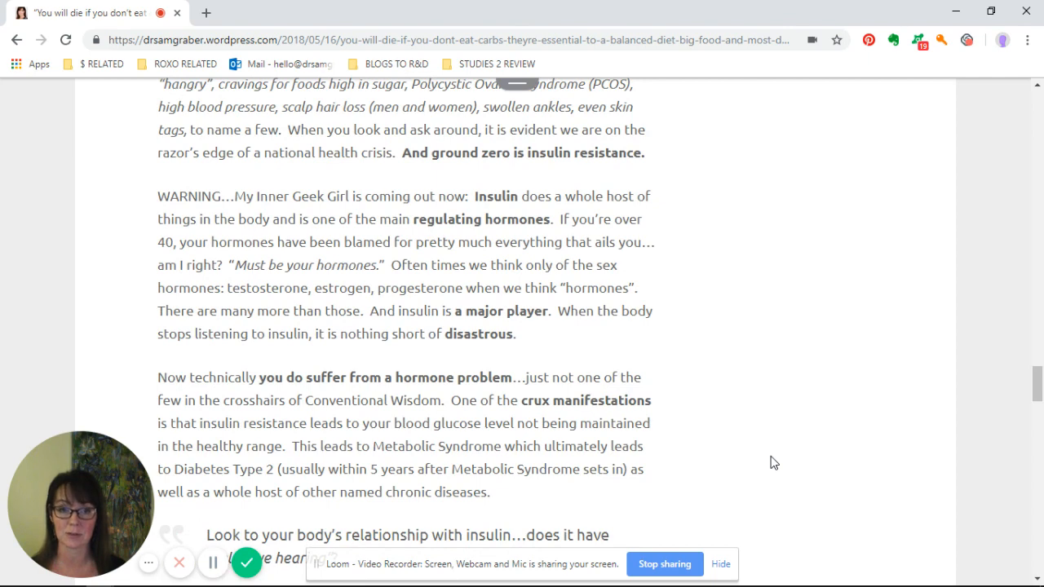
{"action": "mouse_move", "coordinate": [753, 407]}
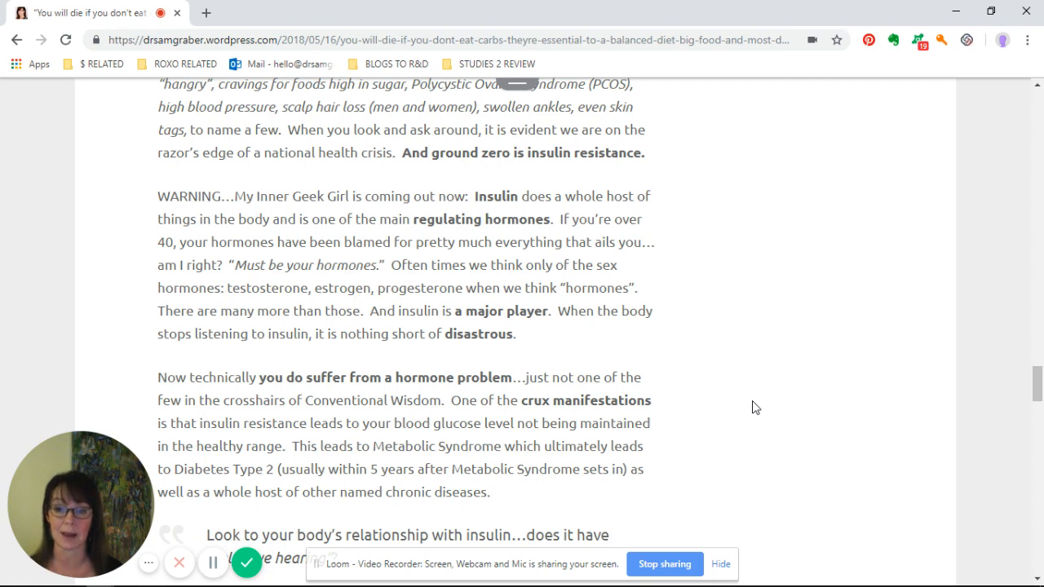
{"action": "scroll", "scroll_direction": "down", "scroll_amount": 3}
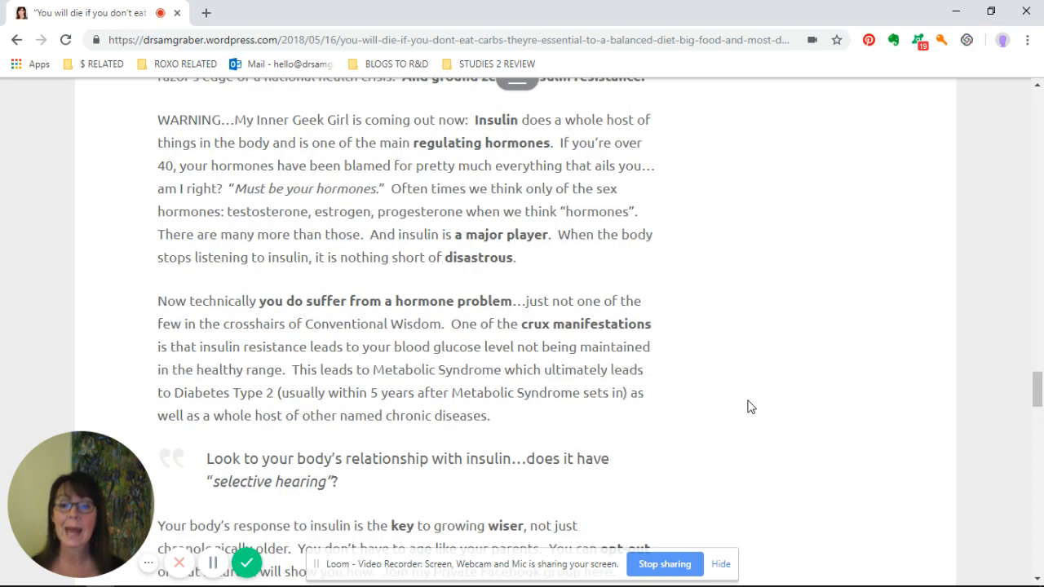
{"action": "scroll", "scroll_direction": "down", "scroll_amount": 3}
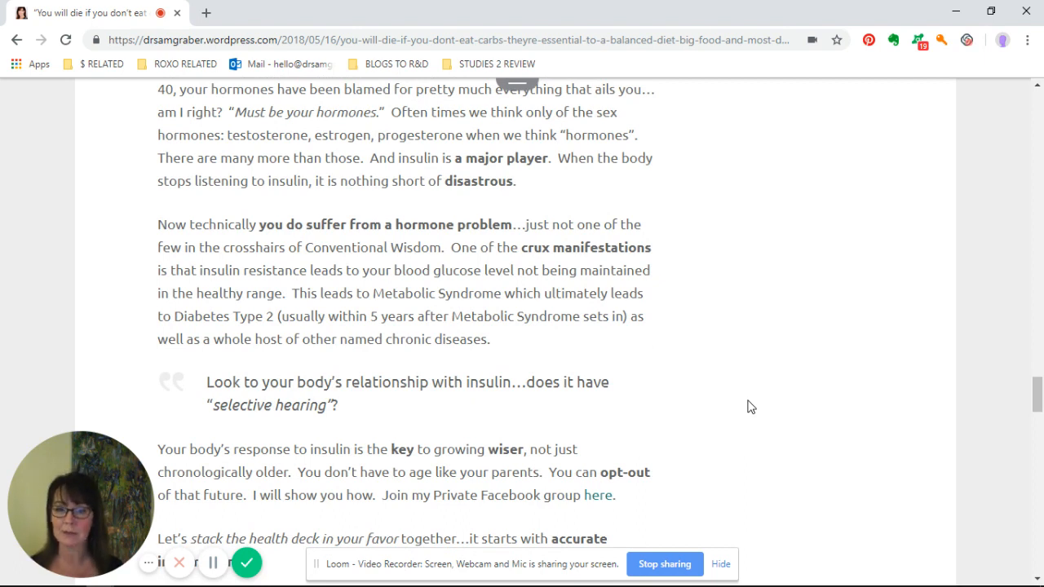
{"action": "scroll", "scroll_direction": "down", "scroll_amount": 3}
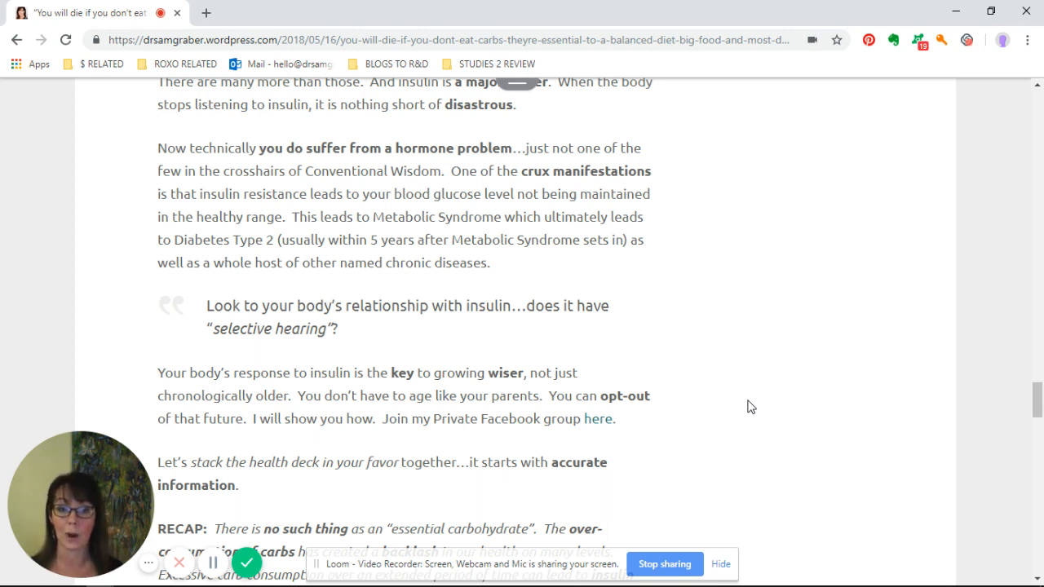
{"action": "scroll", "scroll_direction": "down", "scroll_amount": 3}
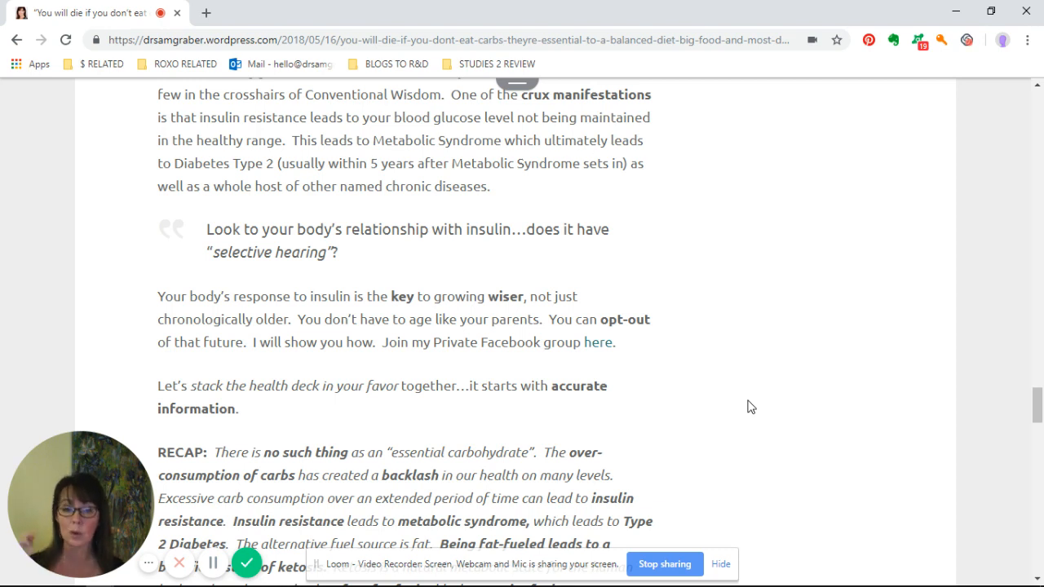
{"action": "mouse_move", "coordinate": [704, 430]}
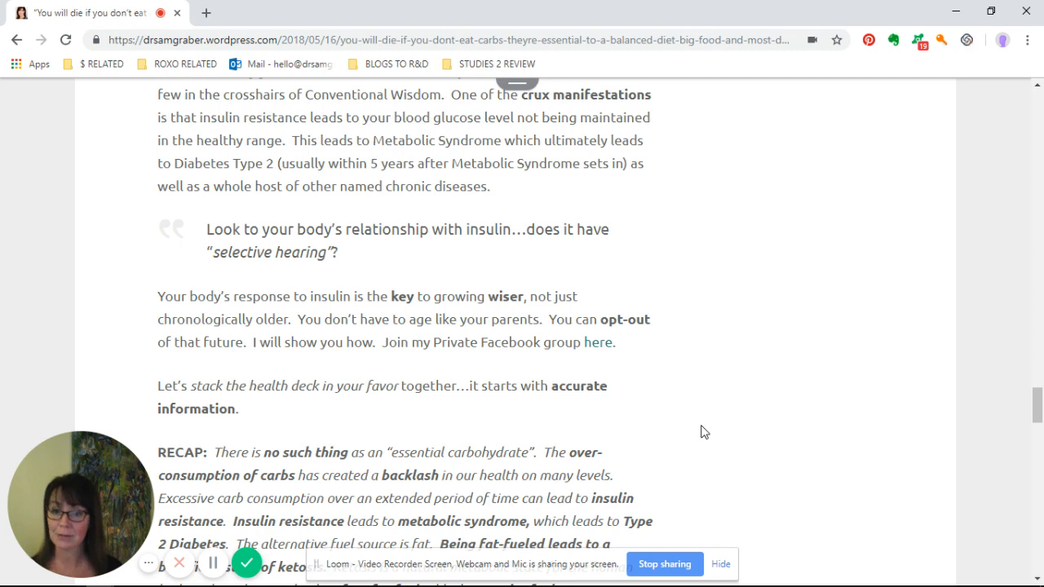
{"action": "scroll", "scroll_direction": "down", "scroll_amount": 3}
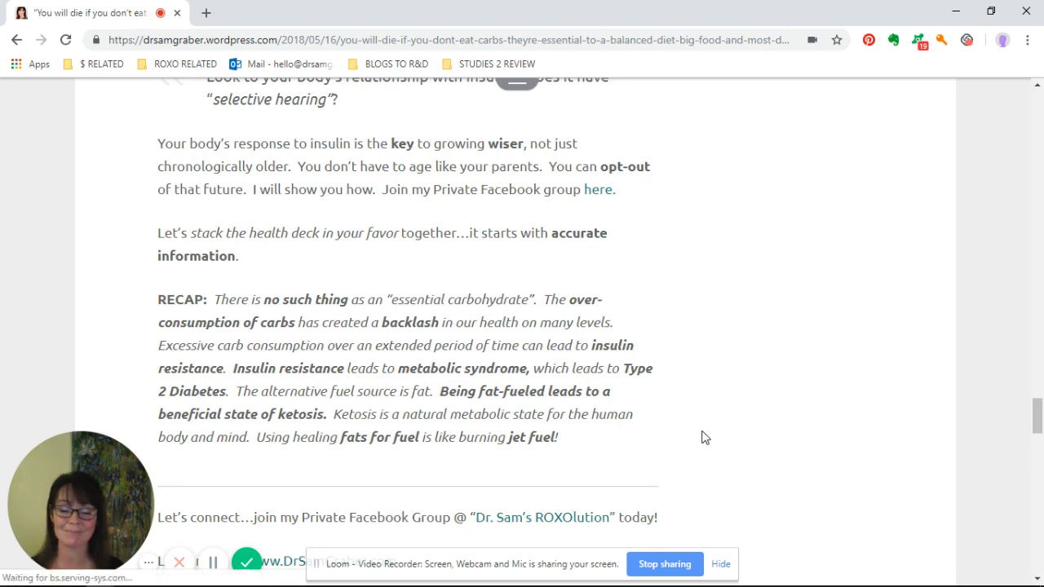
{"action": "scroll", "scroll_direction": "down", "scroll_amount": 3}
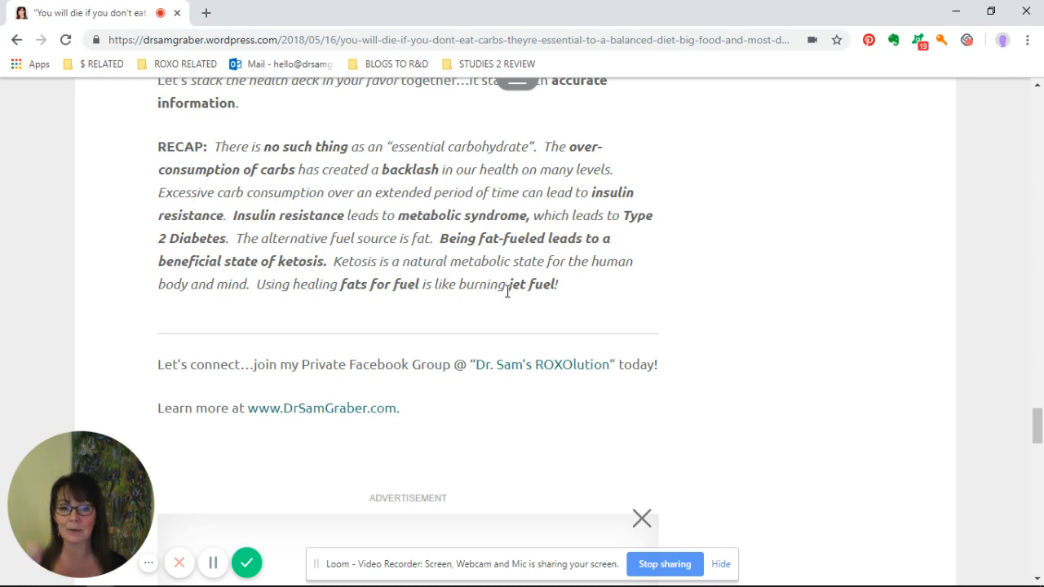
{"action": "mouse_move", "coordinate": [548, 325]}
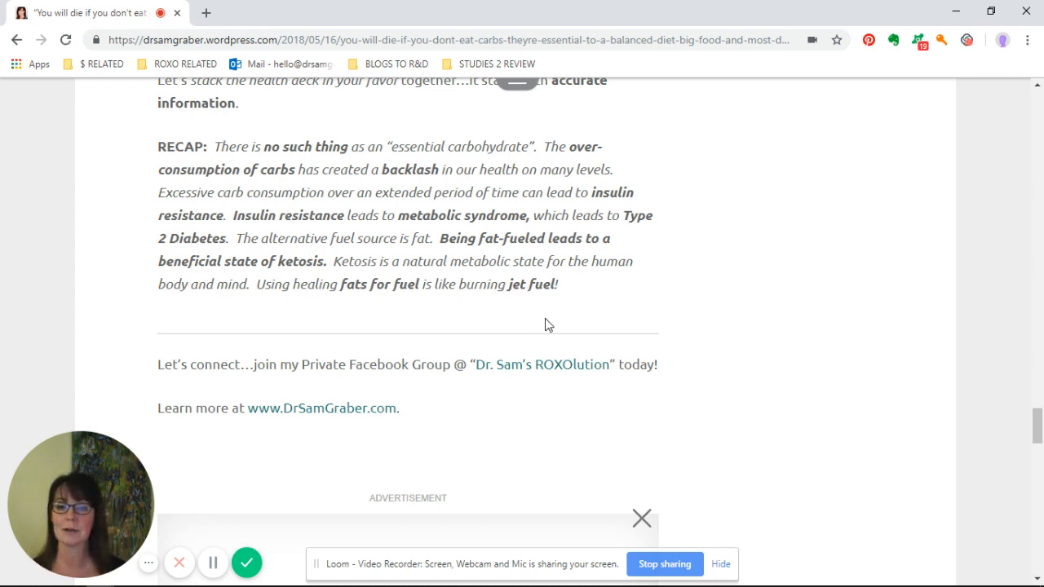
{"action": "mouse_move", "coordinate": [542, 369]}
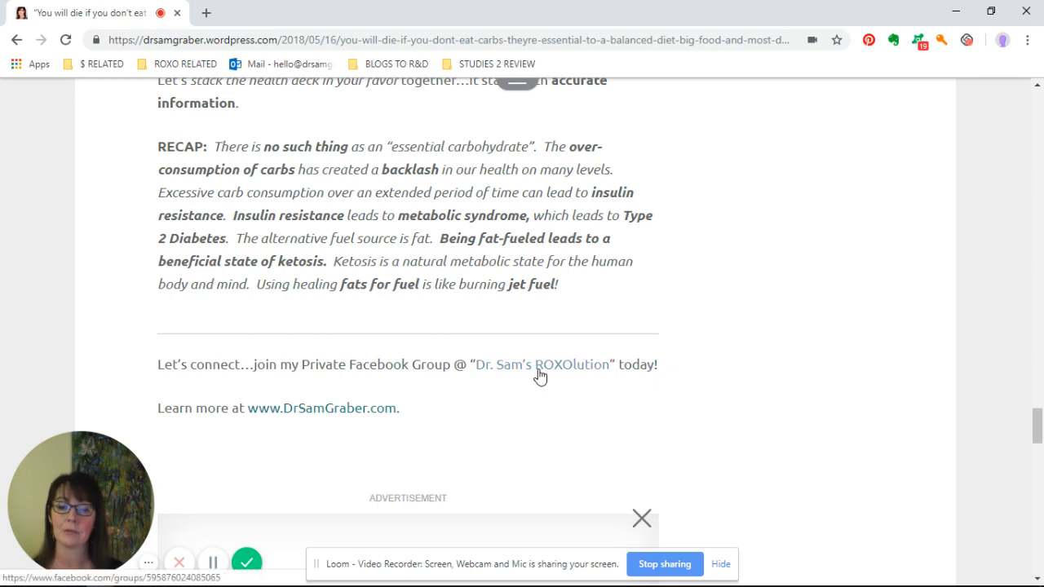